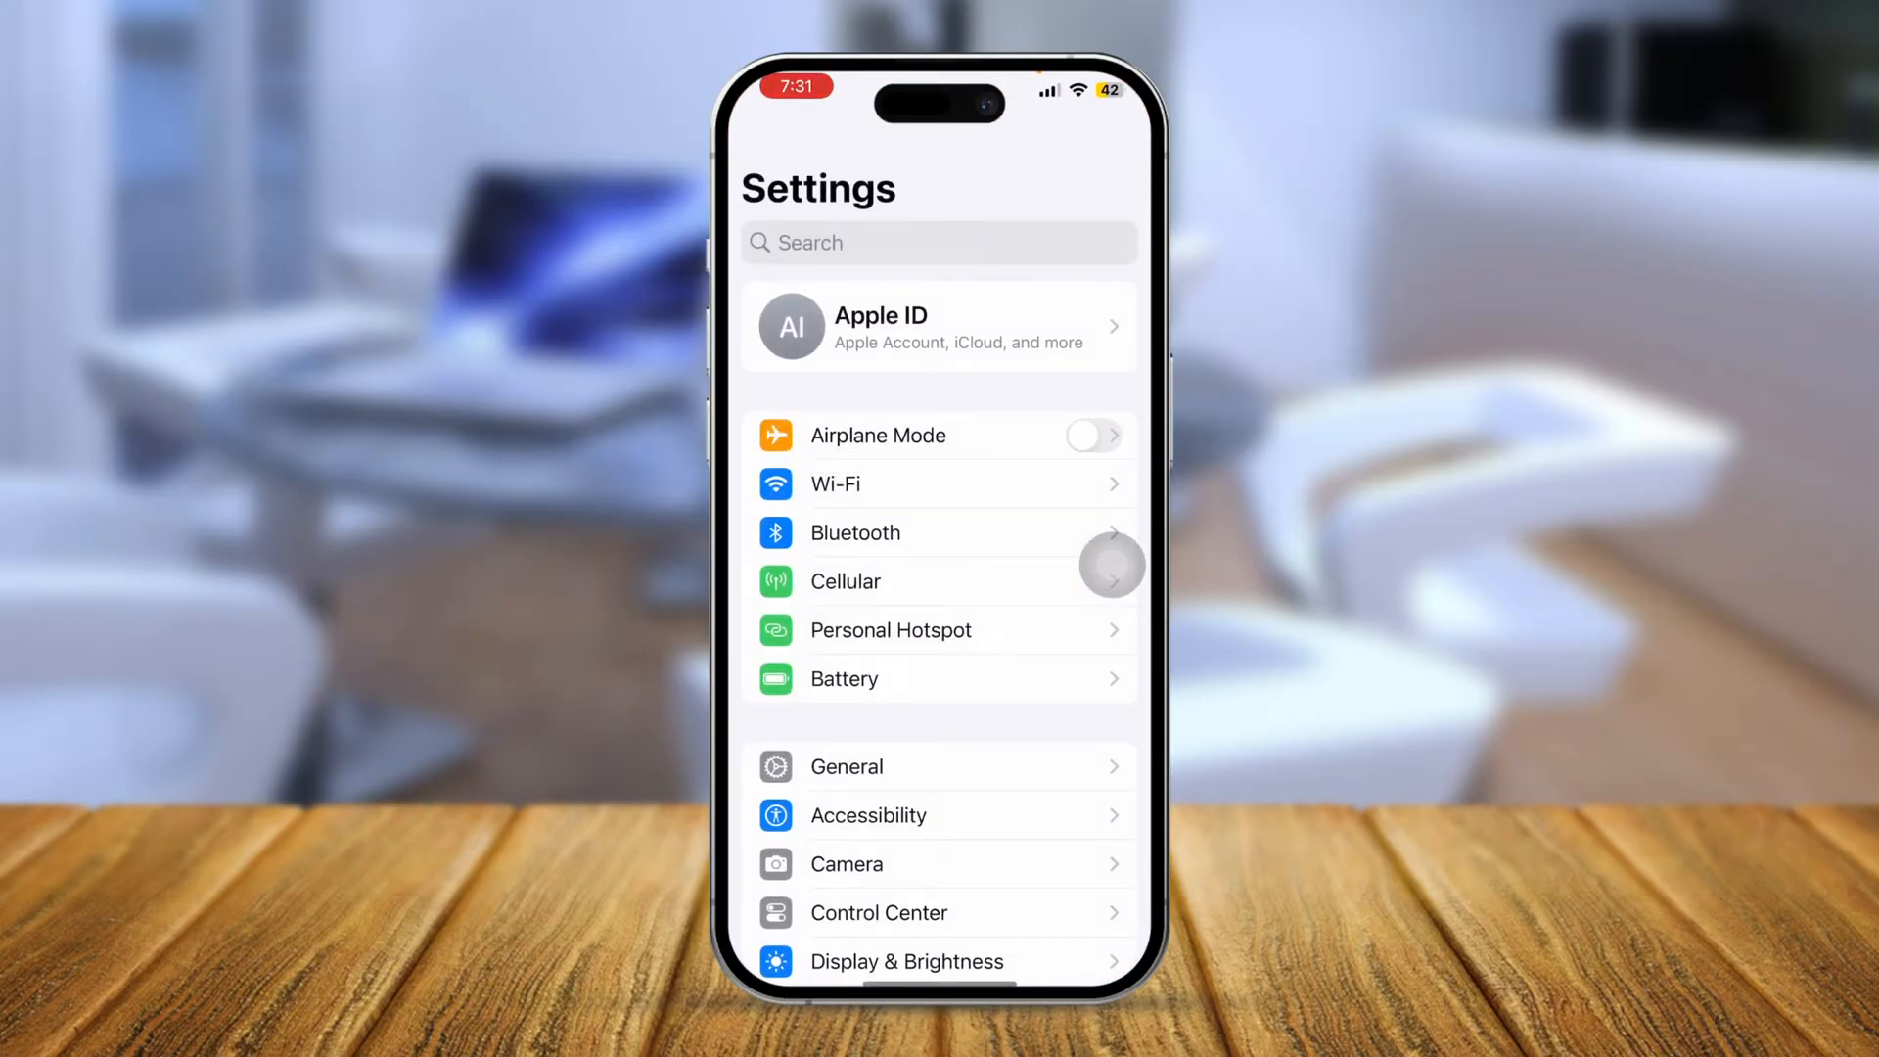
Open the Apps list in Settings and search for 'Photos'.
scroll(down, 3)
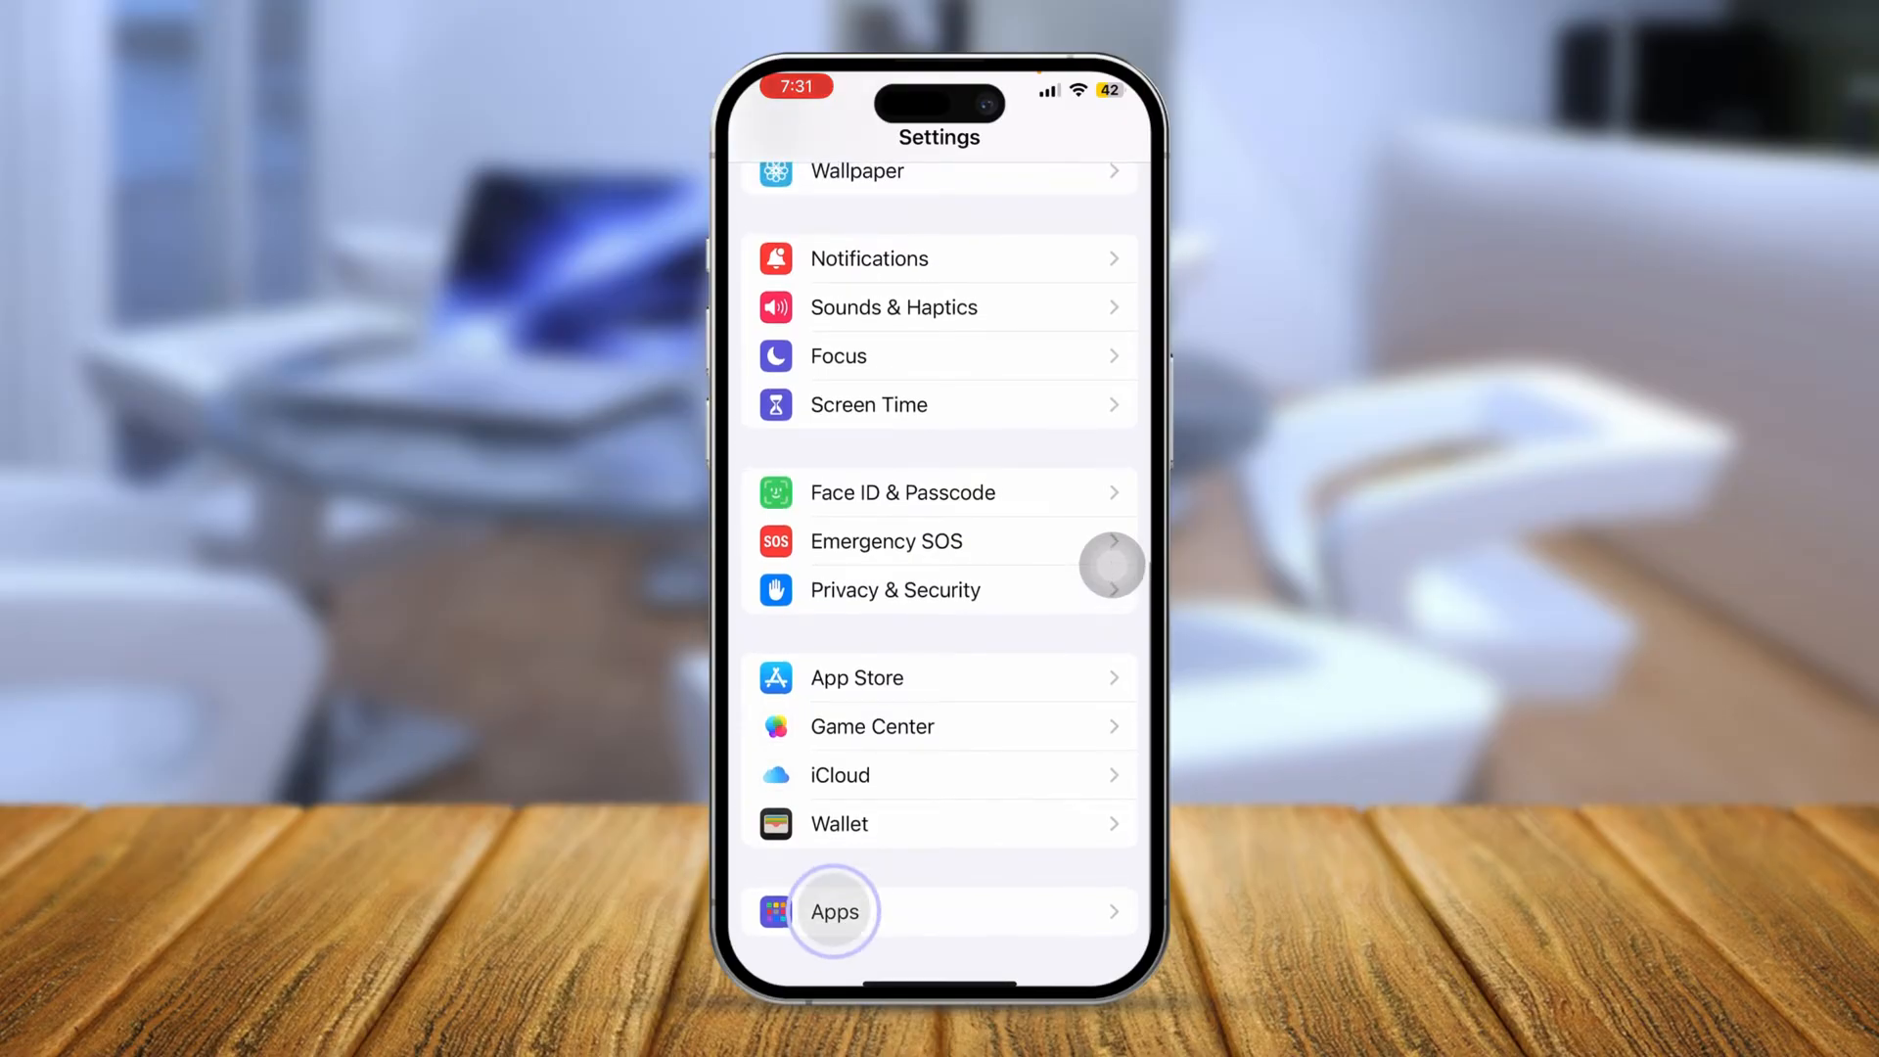
click(834, 911)
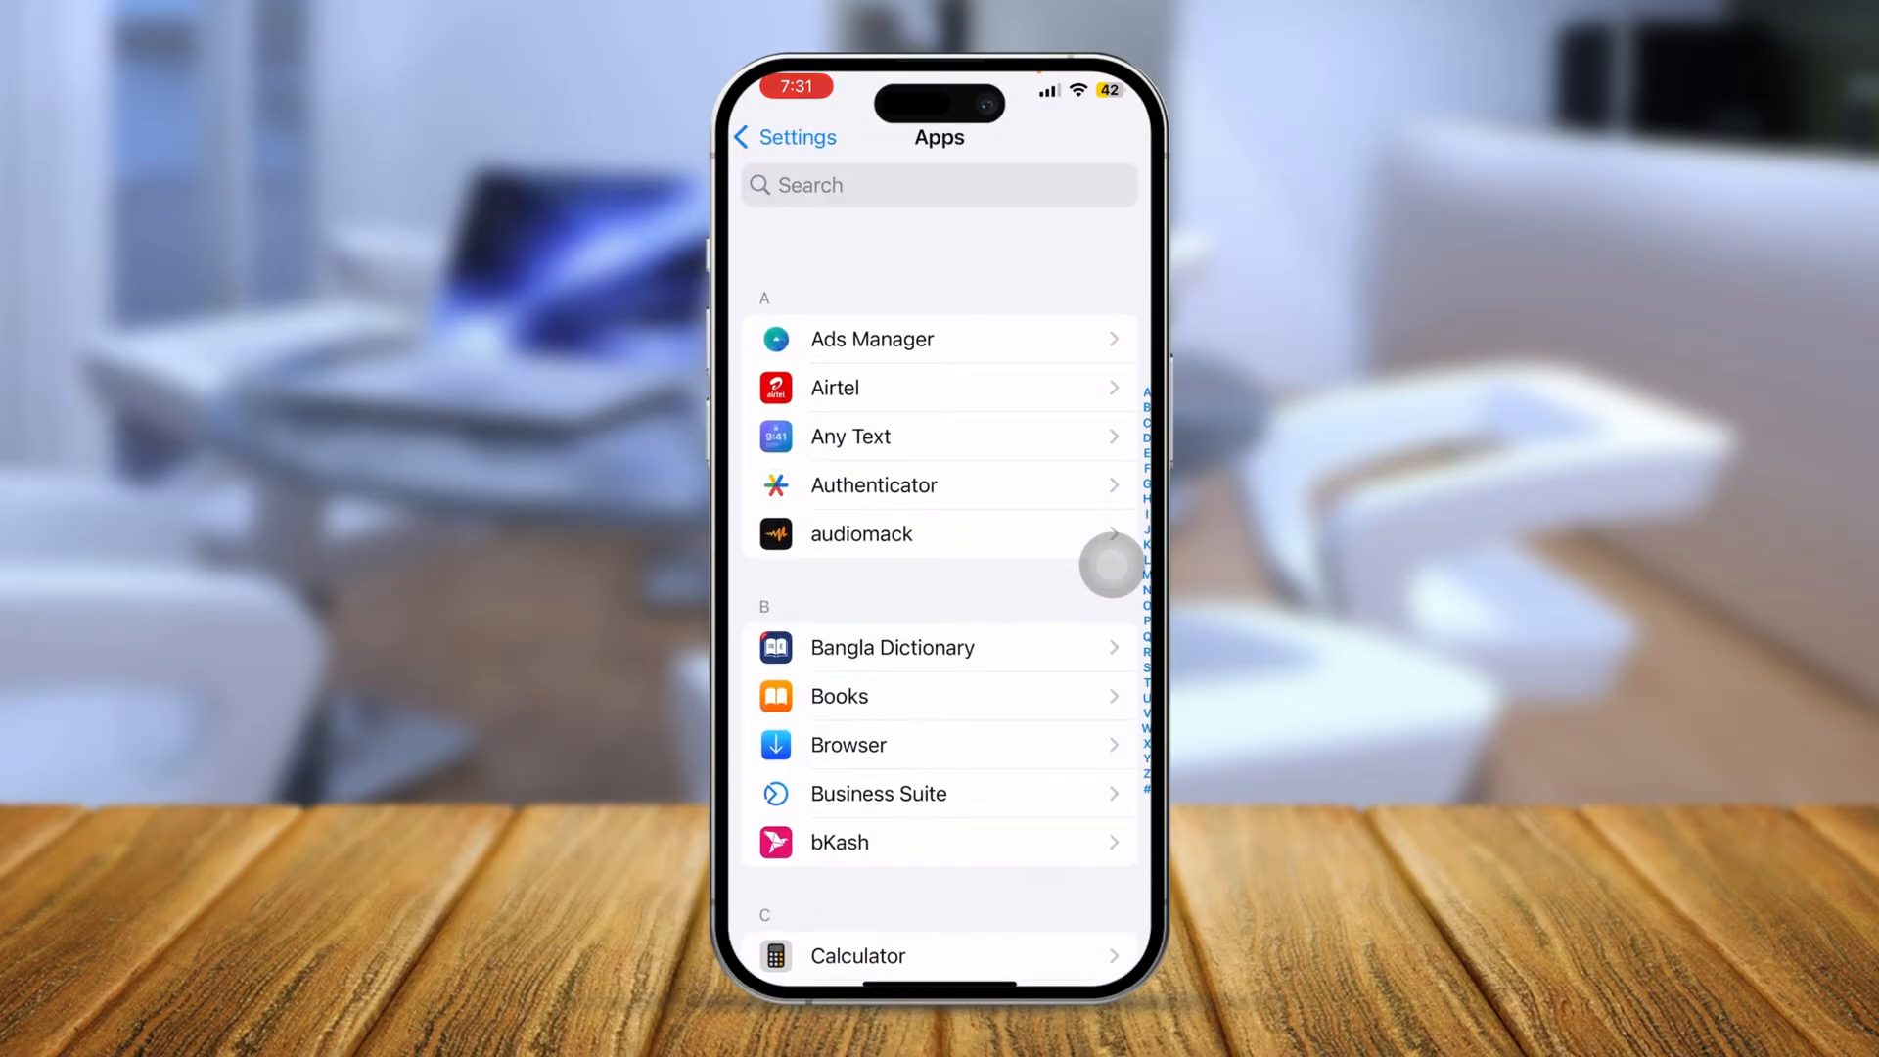
text(Pho)
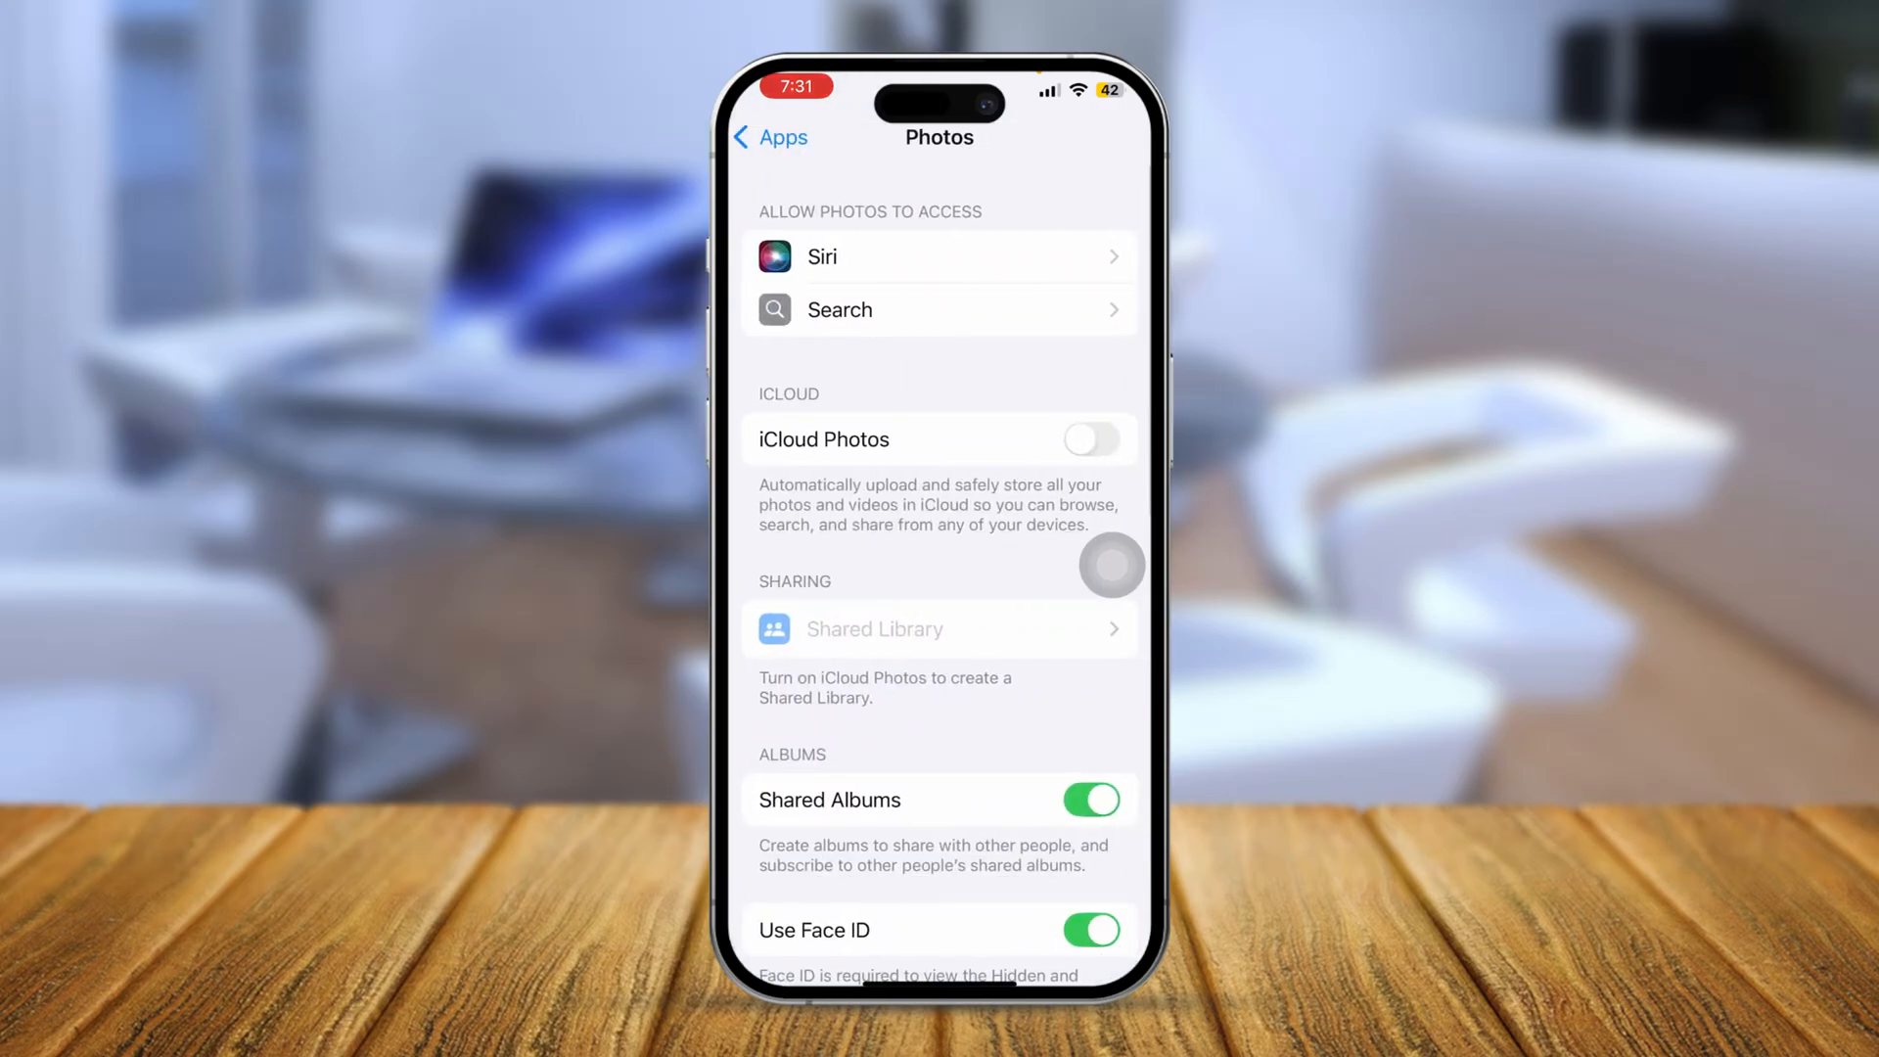
Scroll through the Photos settings (iCloud Photos off, Shared Albums on) without changing anything.
scroll(down, 3)
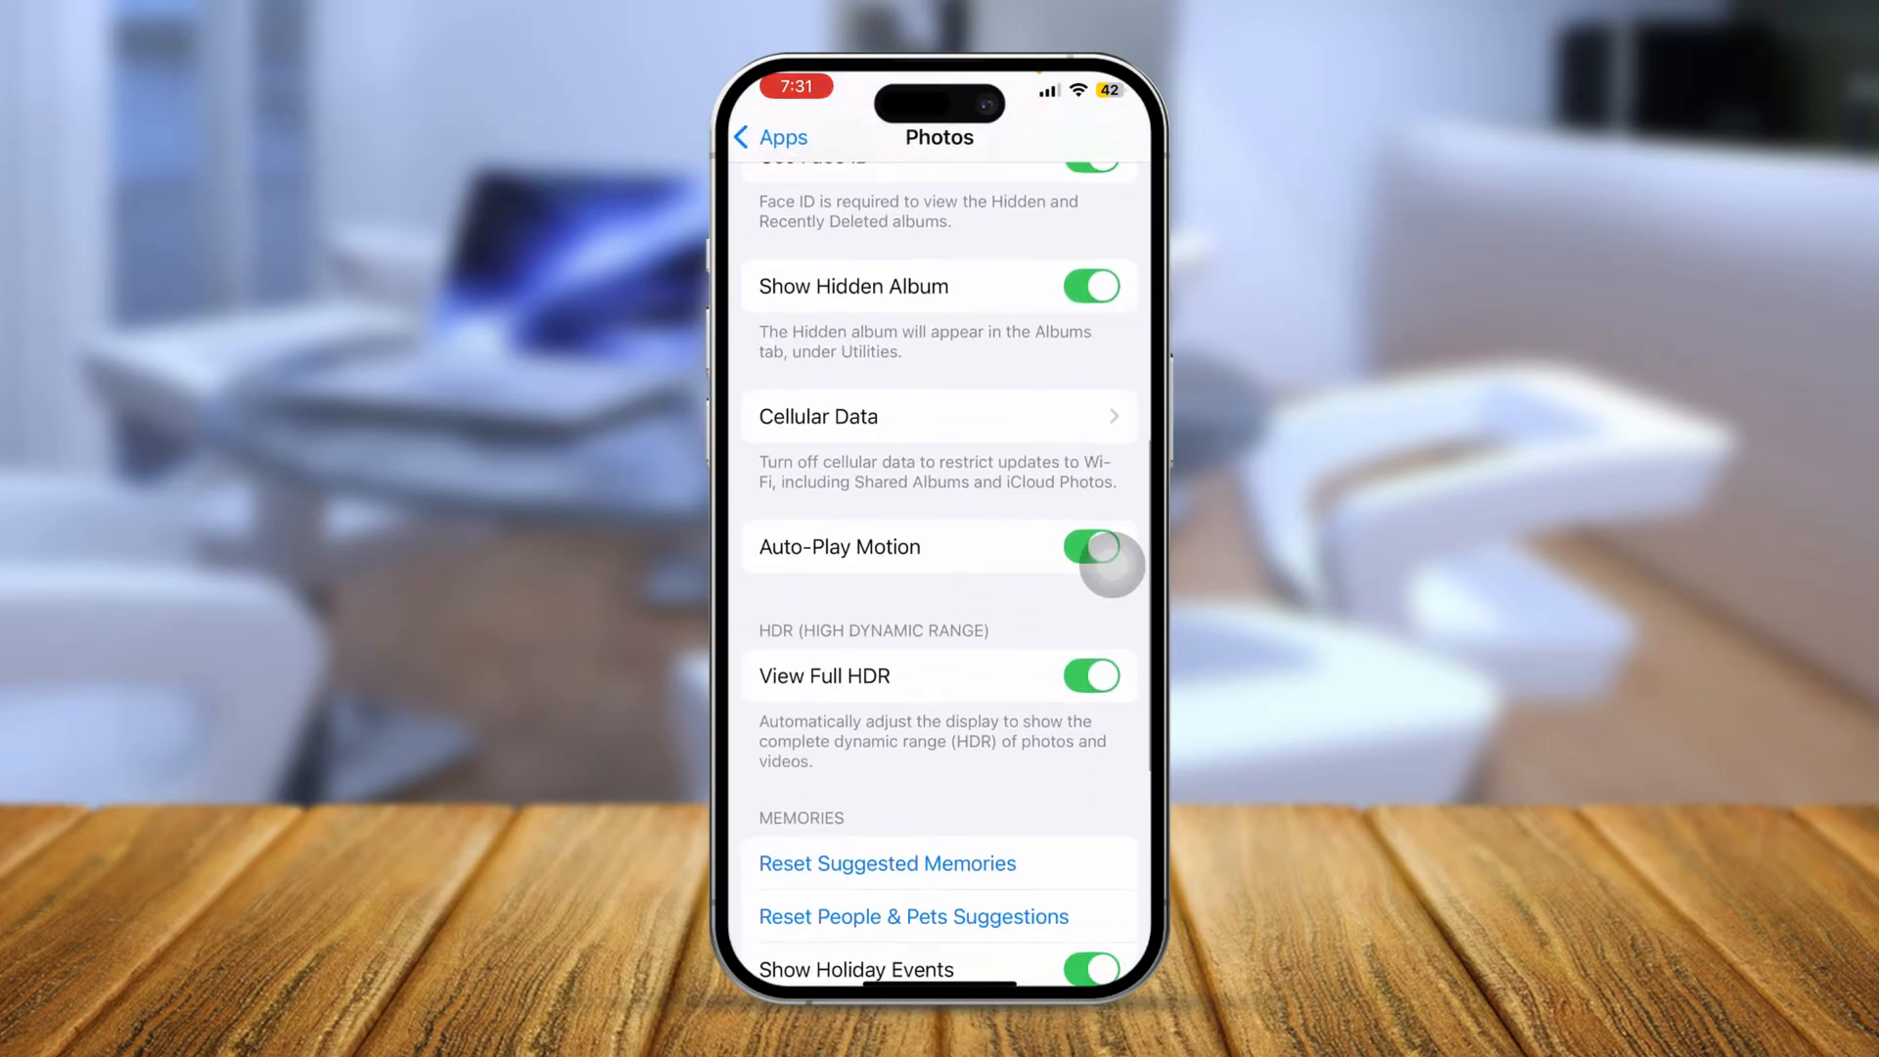
scroll(down, 3)
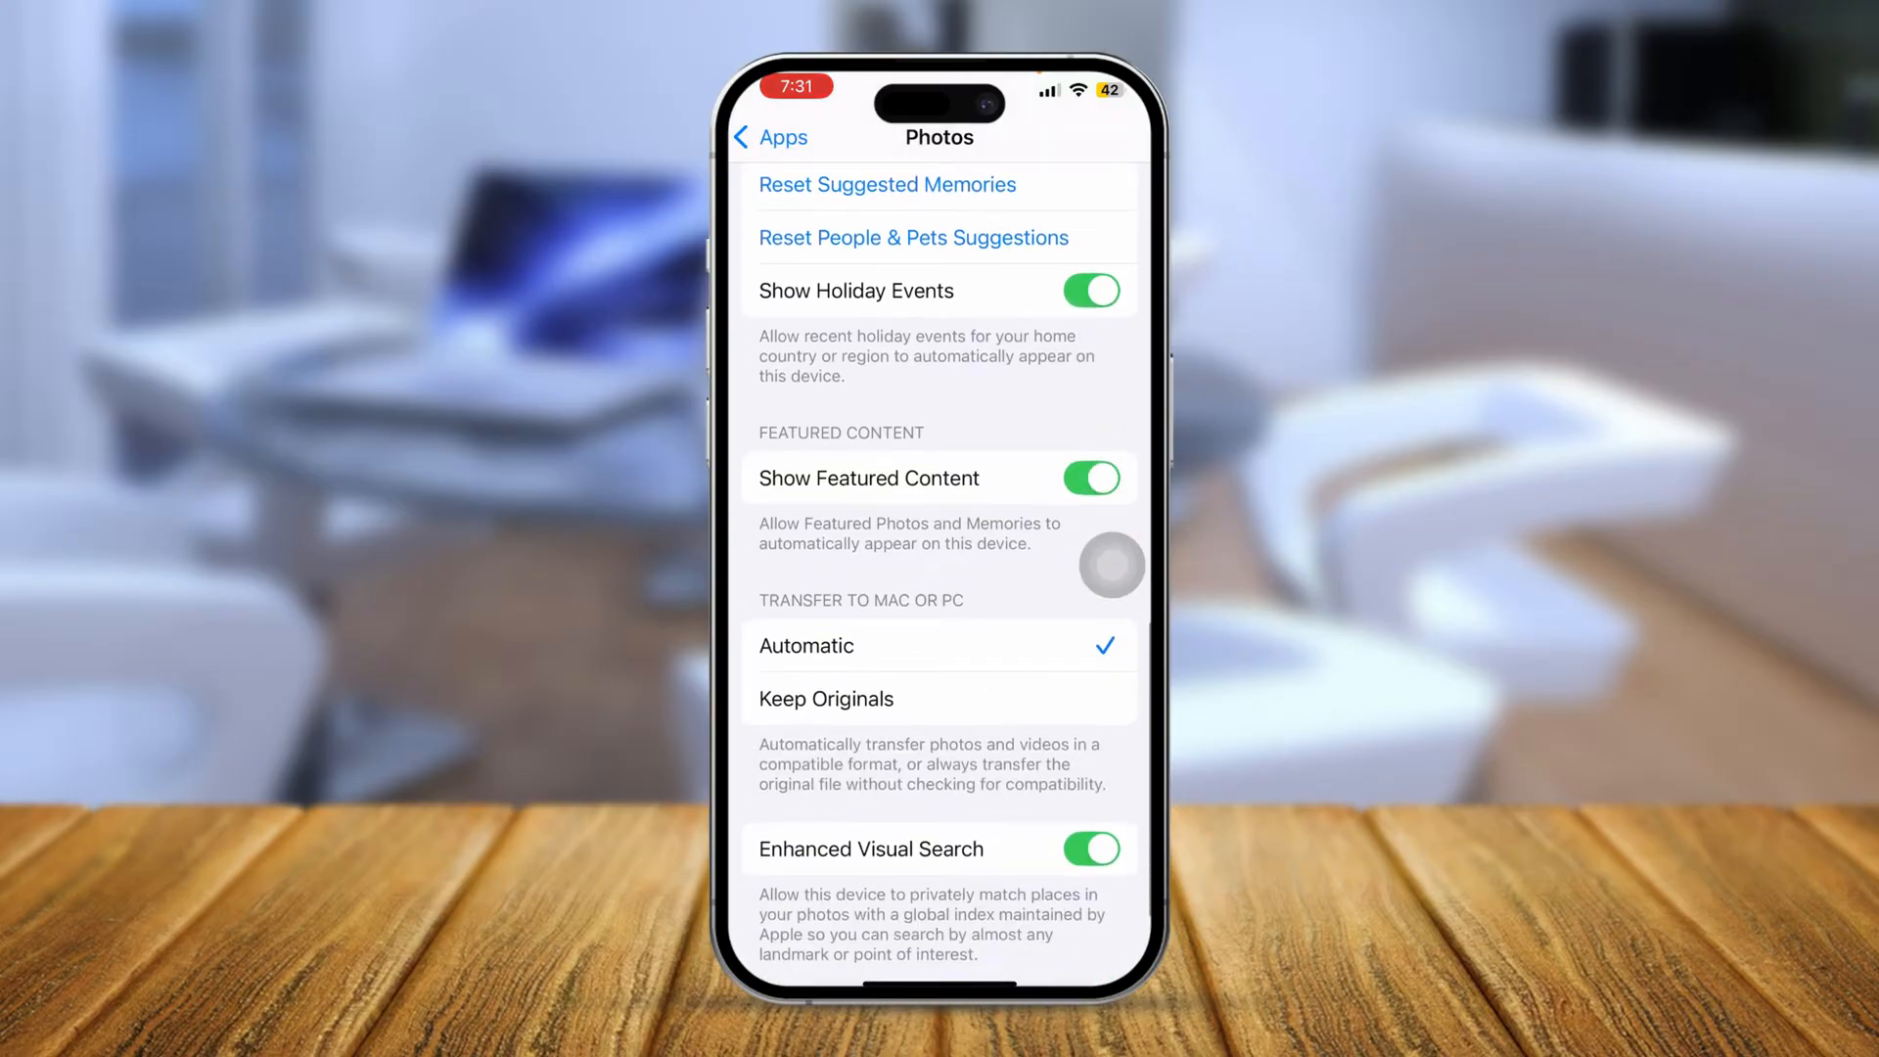
scroll(down, 3)
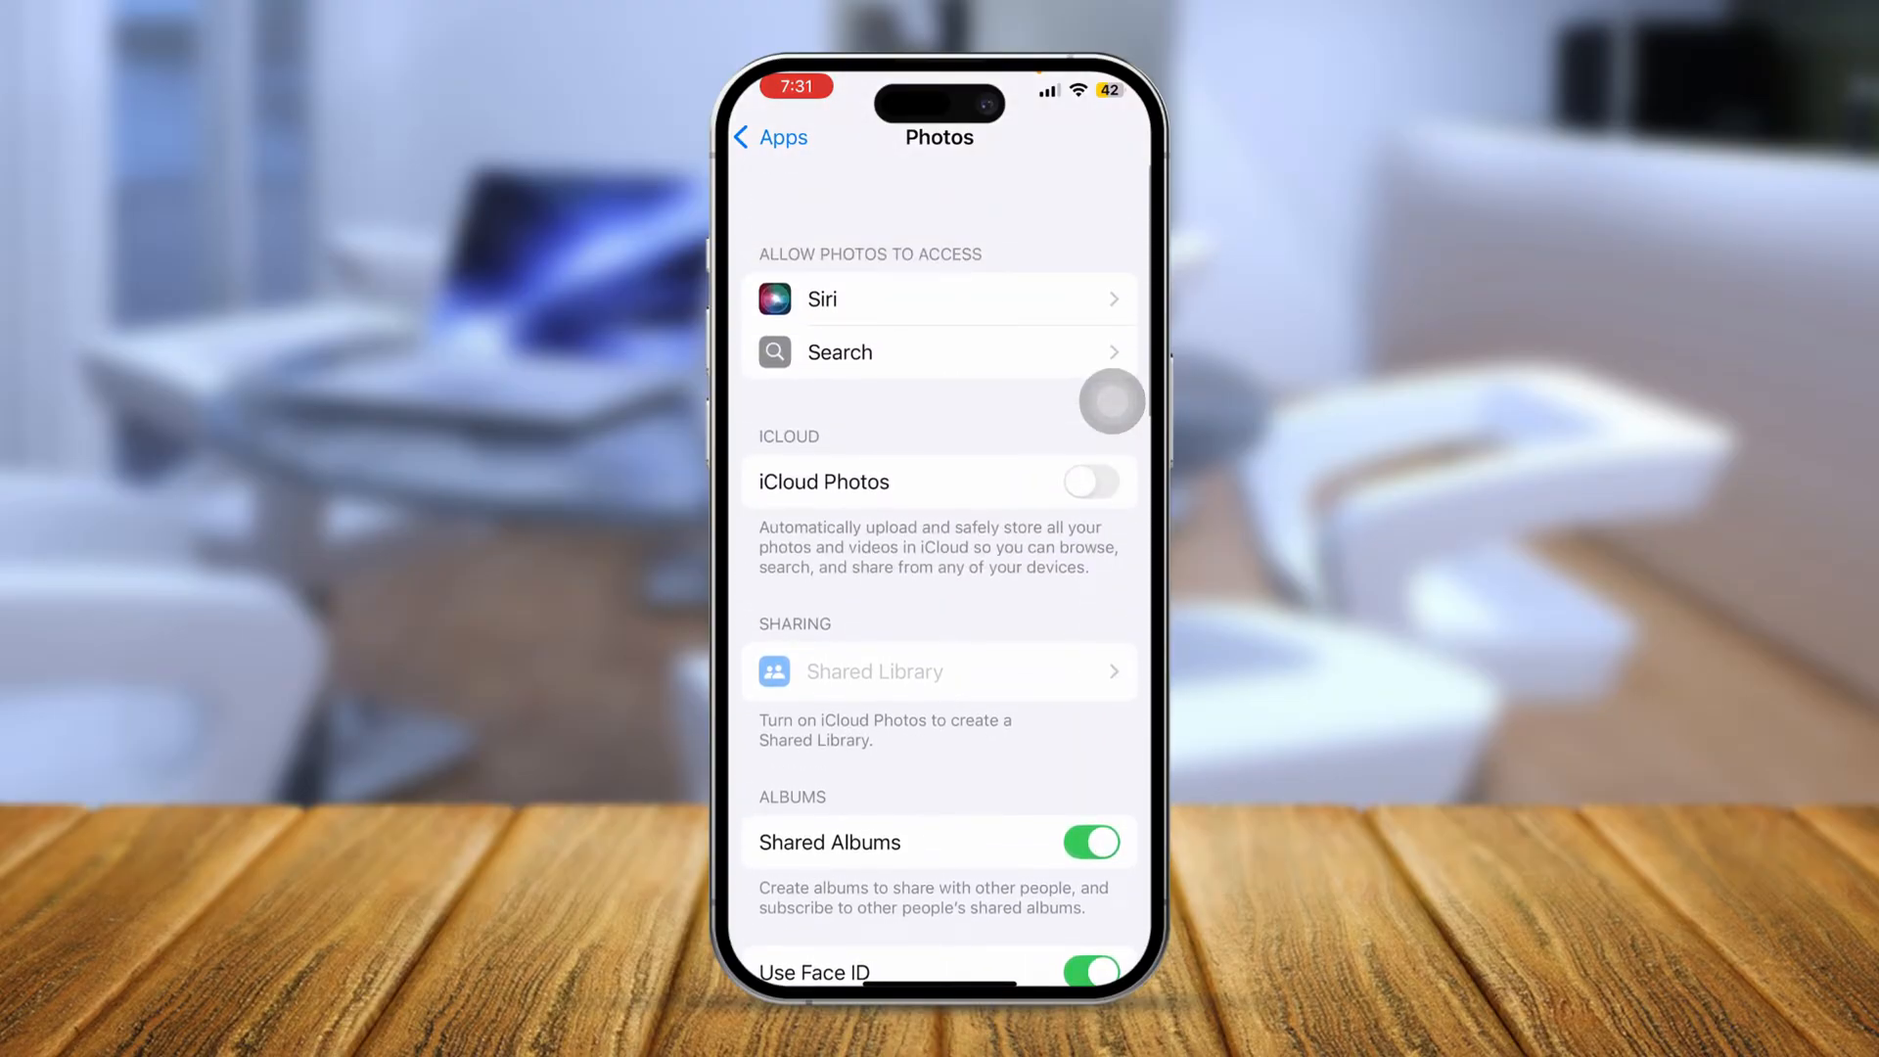
scroll(down, 3)
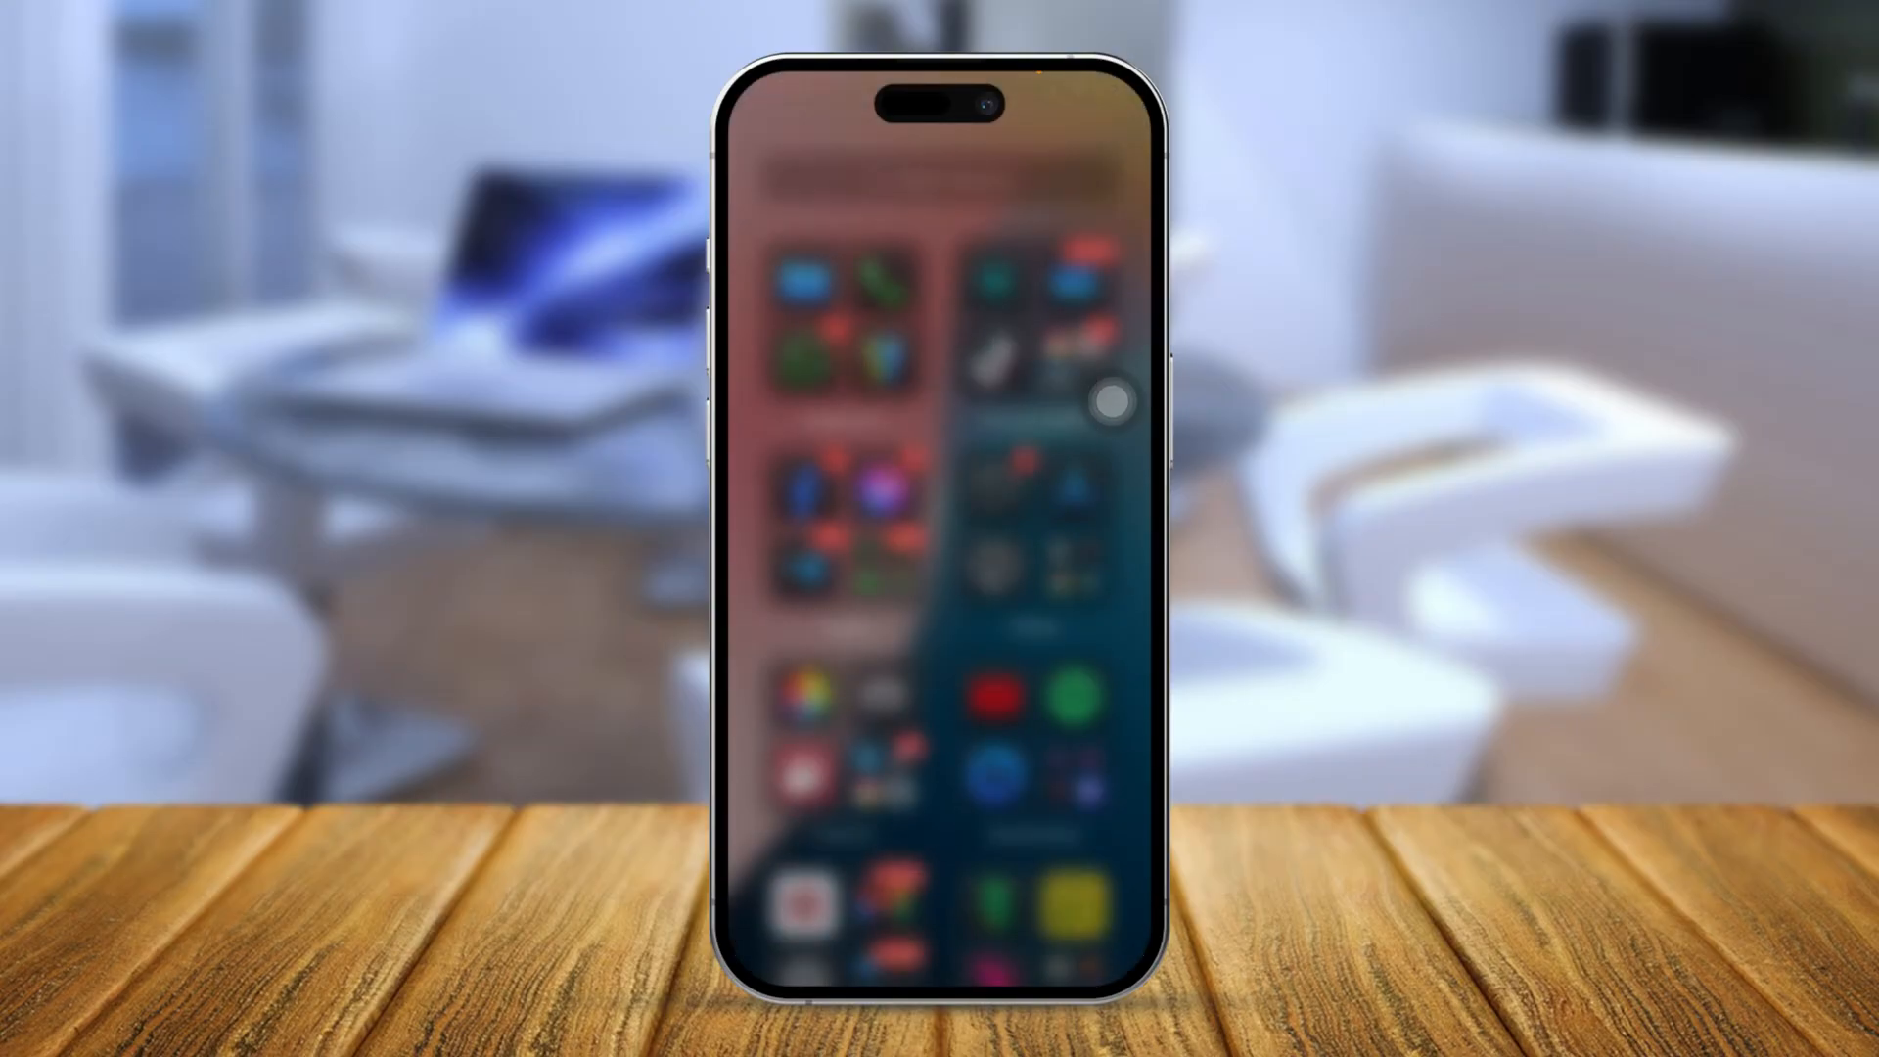
Launch the Photos app from the Home Screen icon.
click(1115, 401)
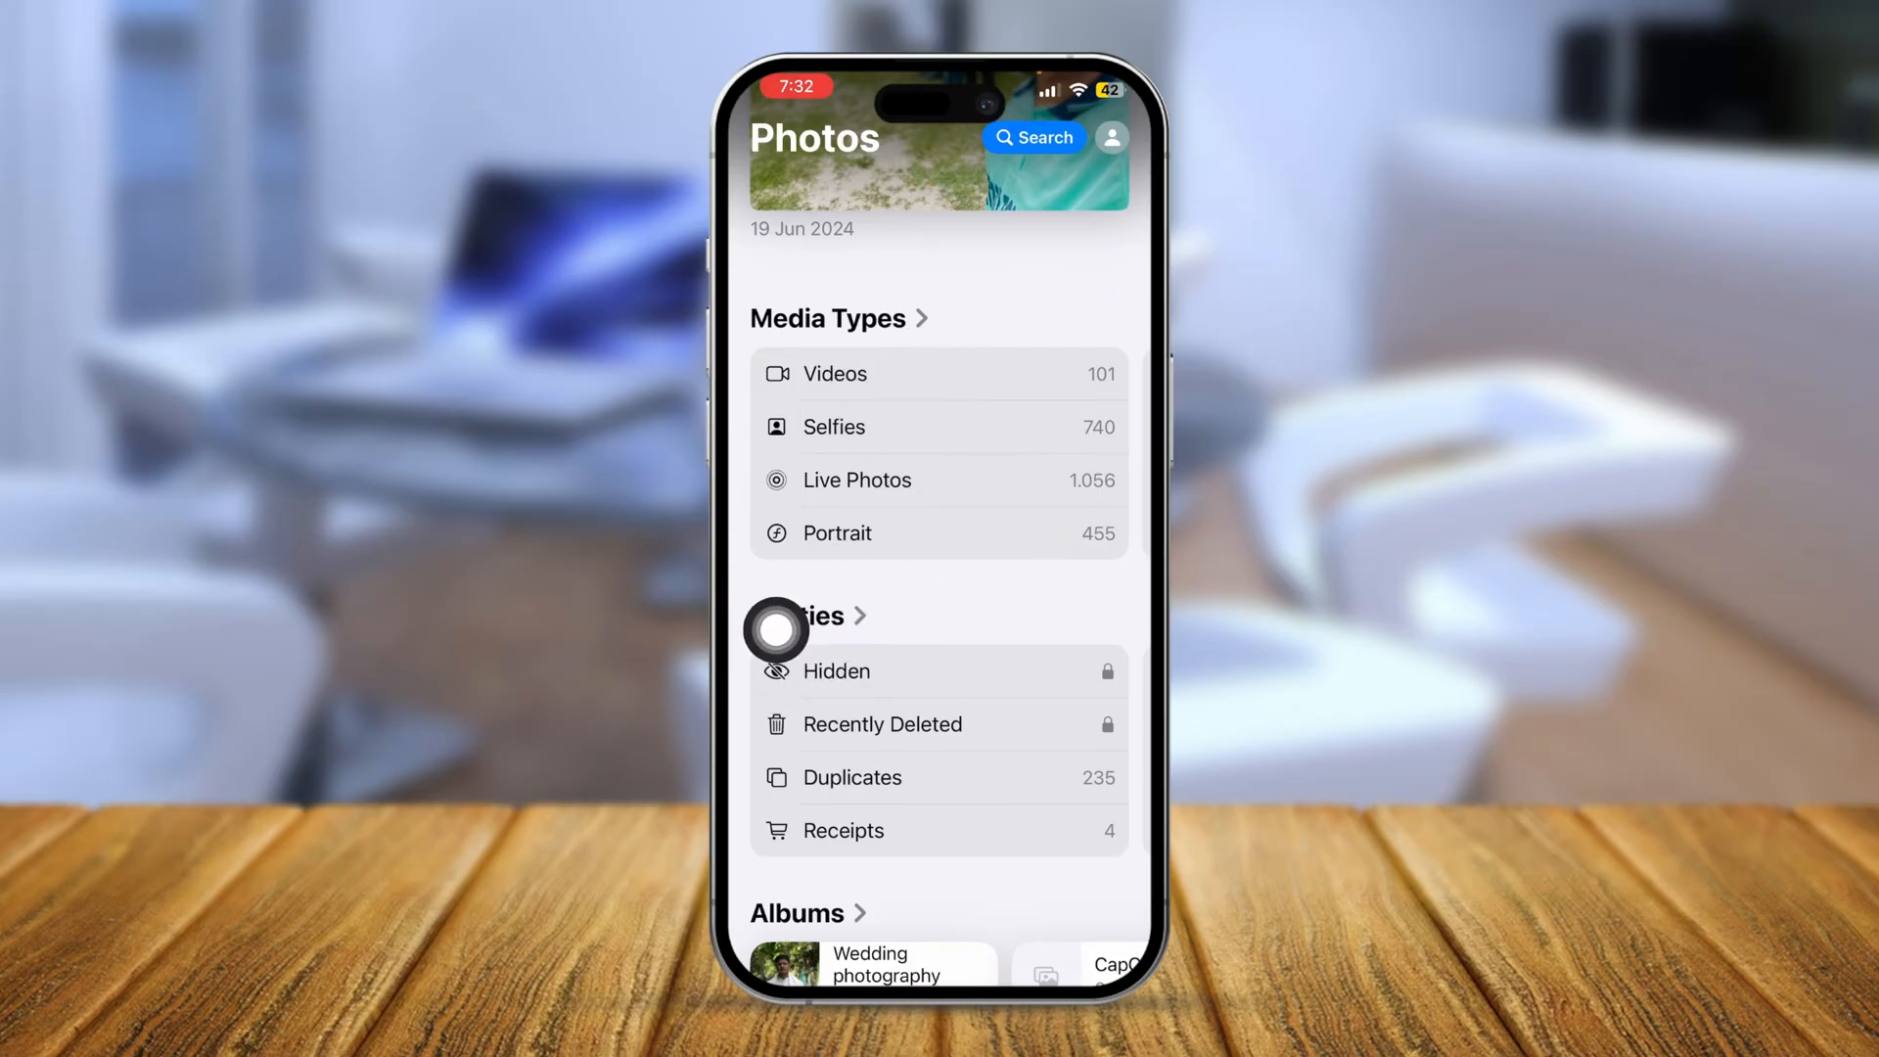
Scroll to the Utilities section and select the Recently Deleted album.
scroll(down, 3)
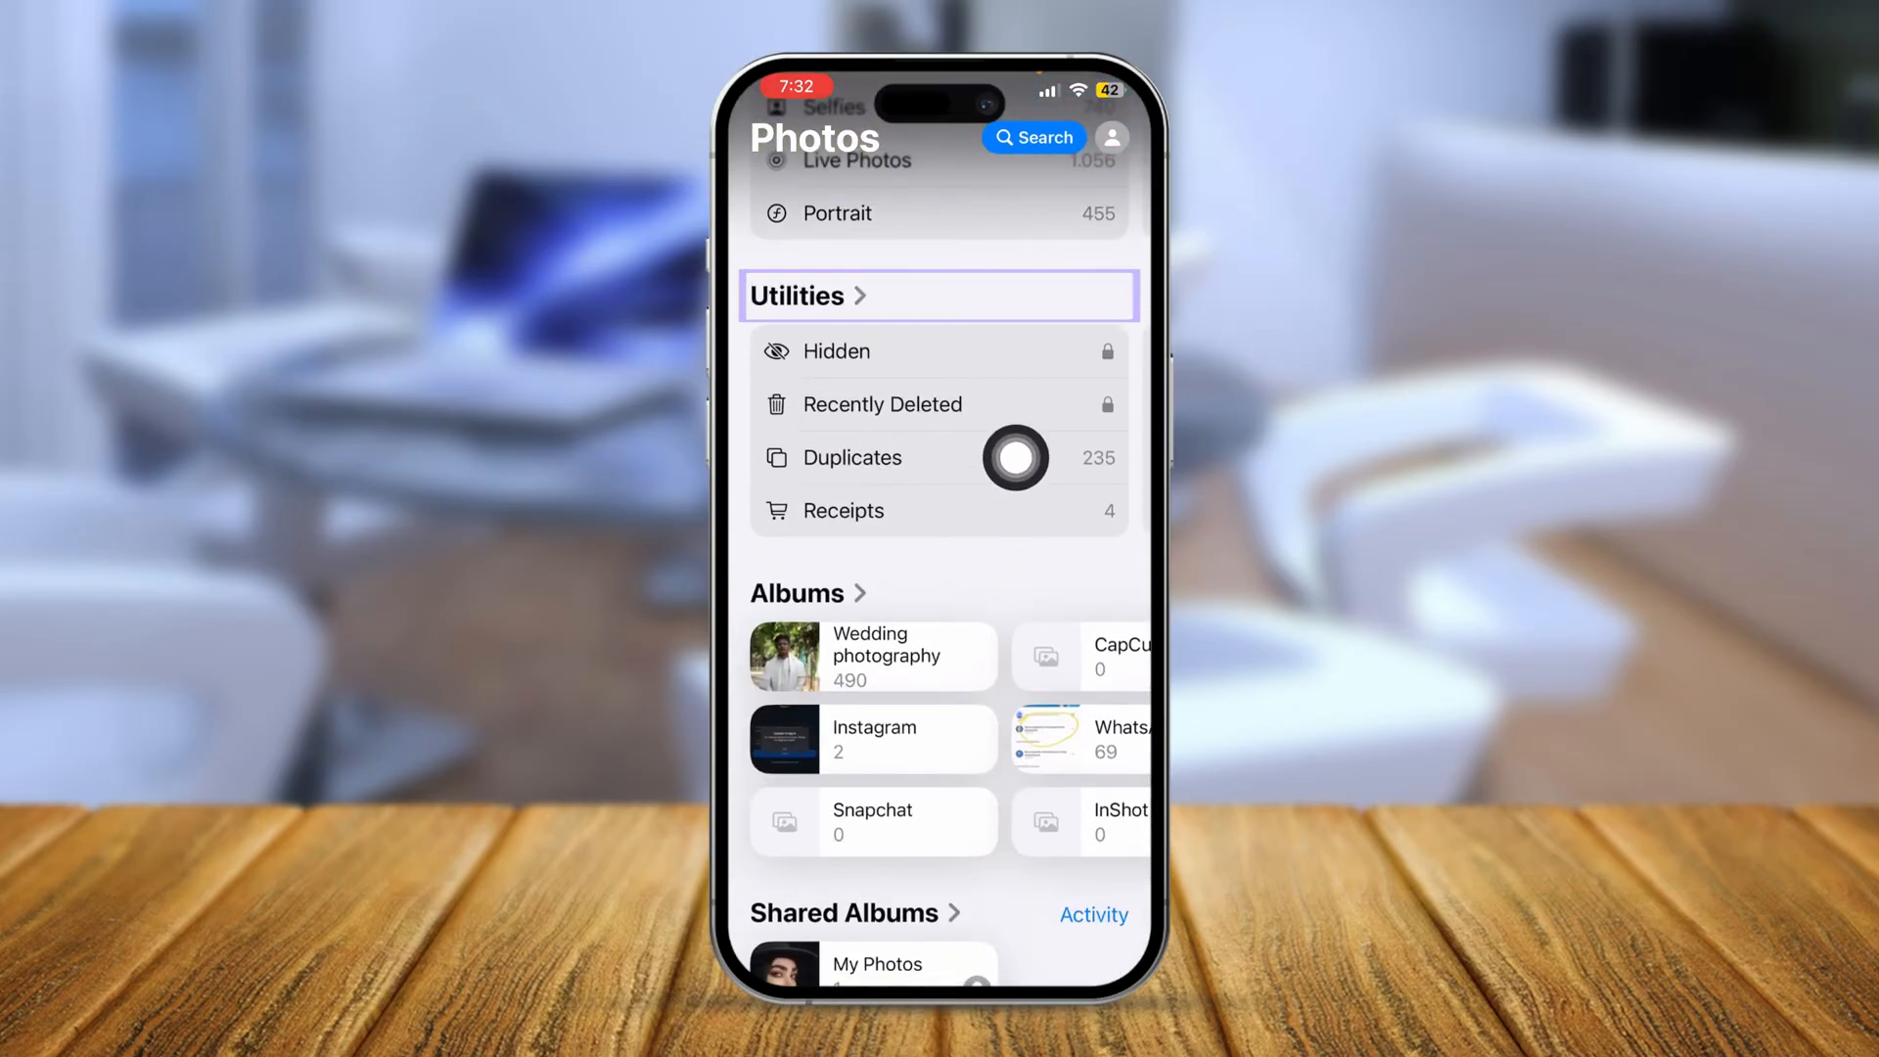
scroll(down, 3)
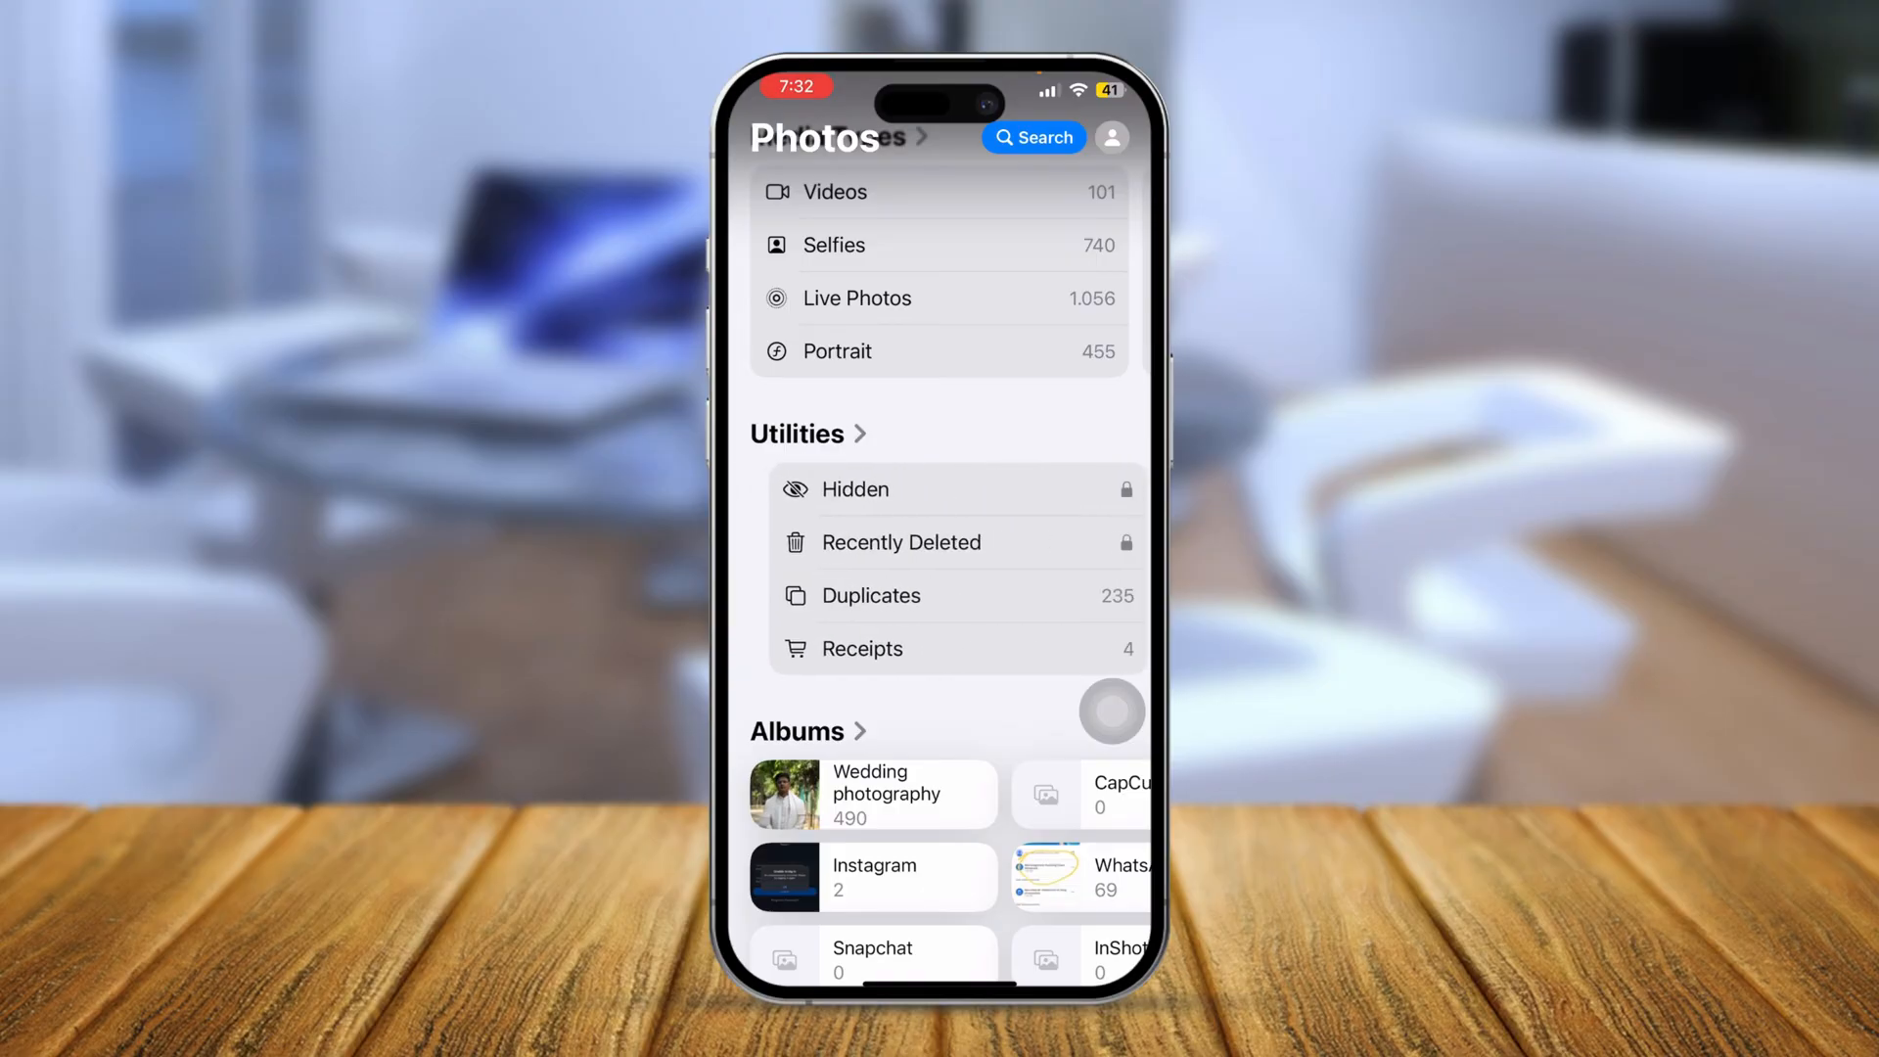
click(901, 543)
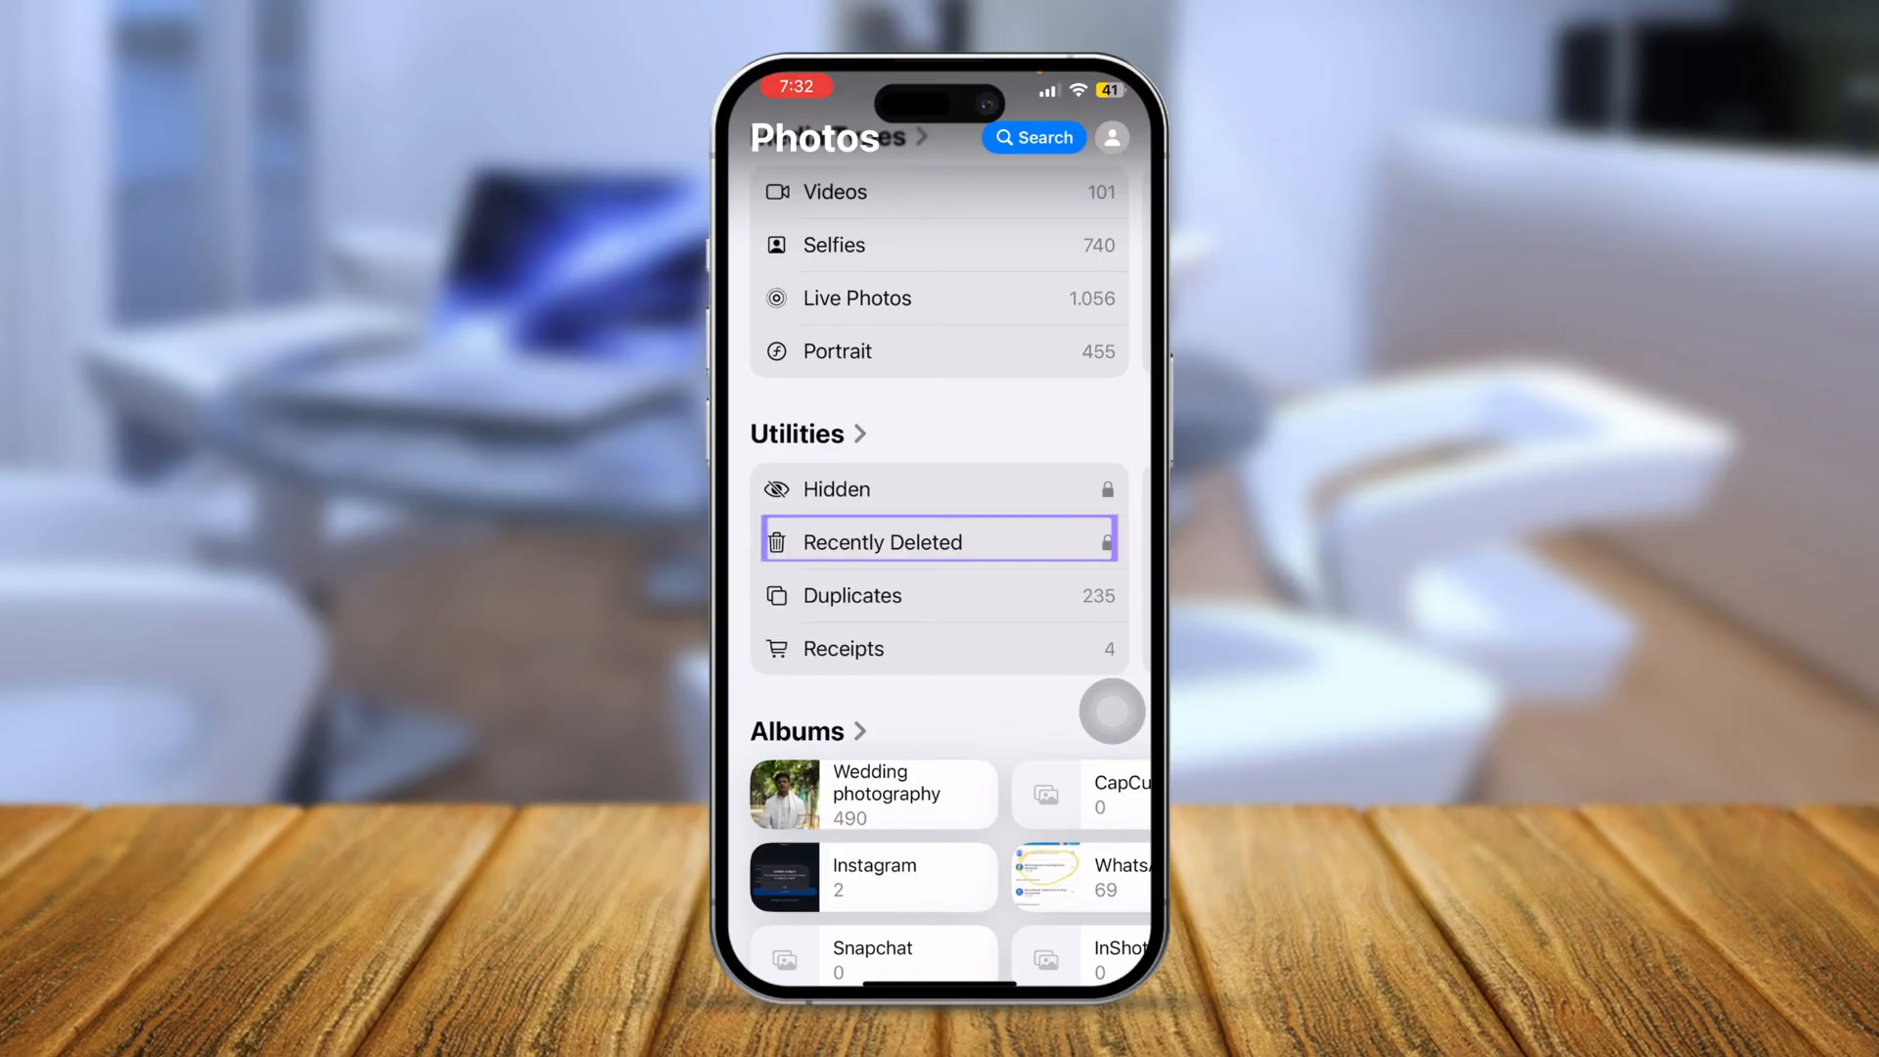